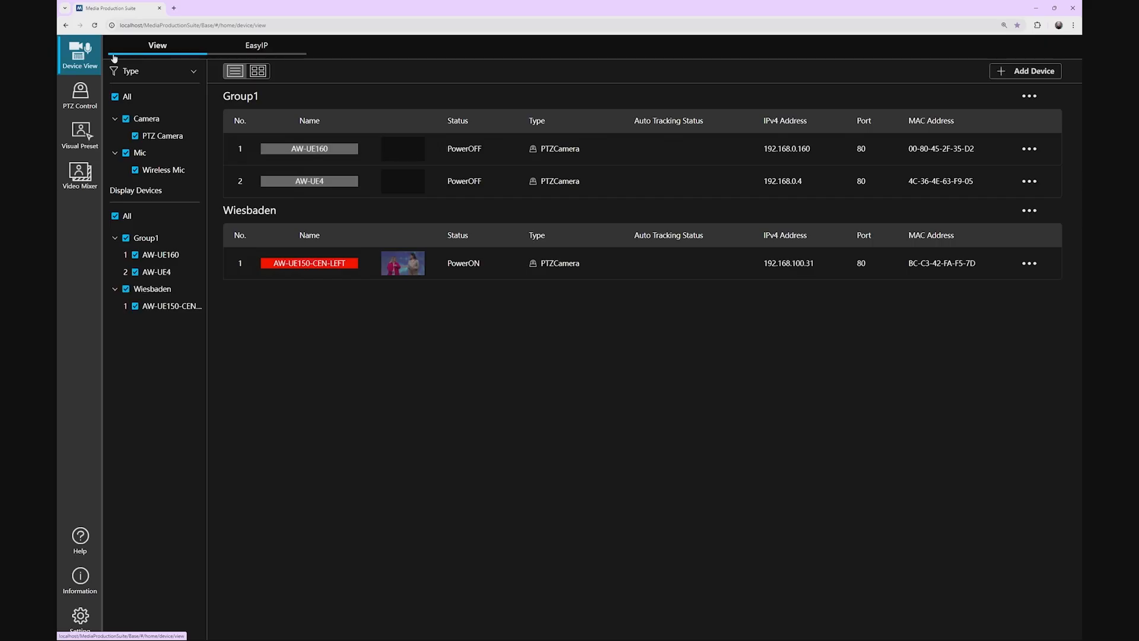
# Open PTZ Control and select the Wiesbaden camera UE50-EUREKA with Auto Tracking.
pyautogui.click(79, 95)
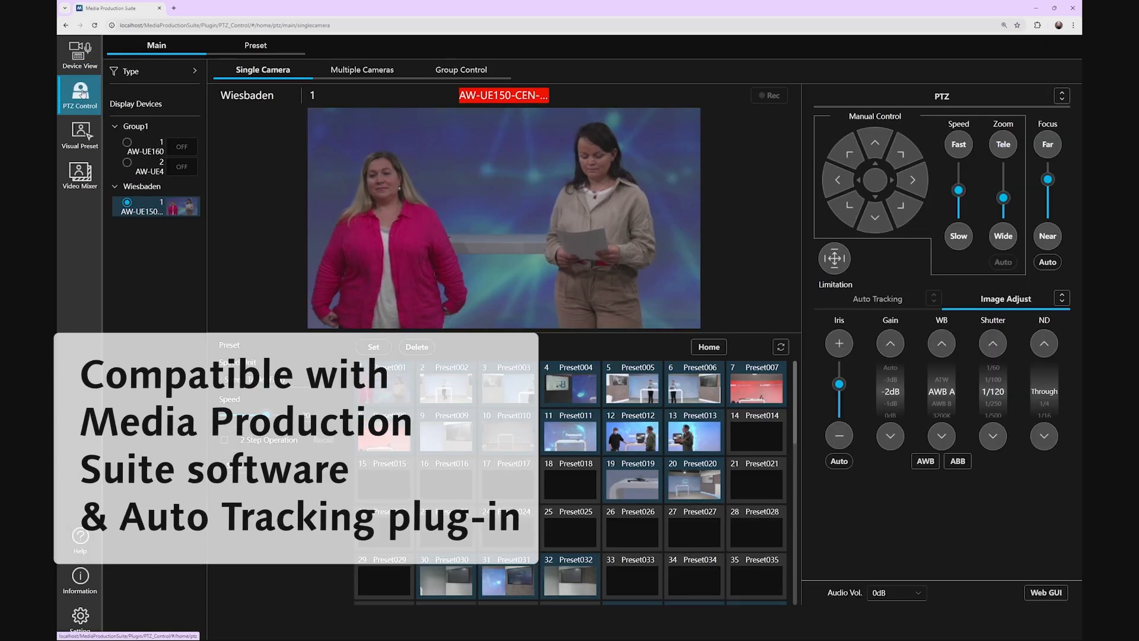
pyautogui.click(155, 215)
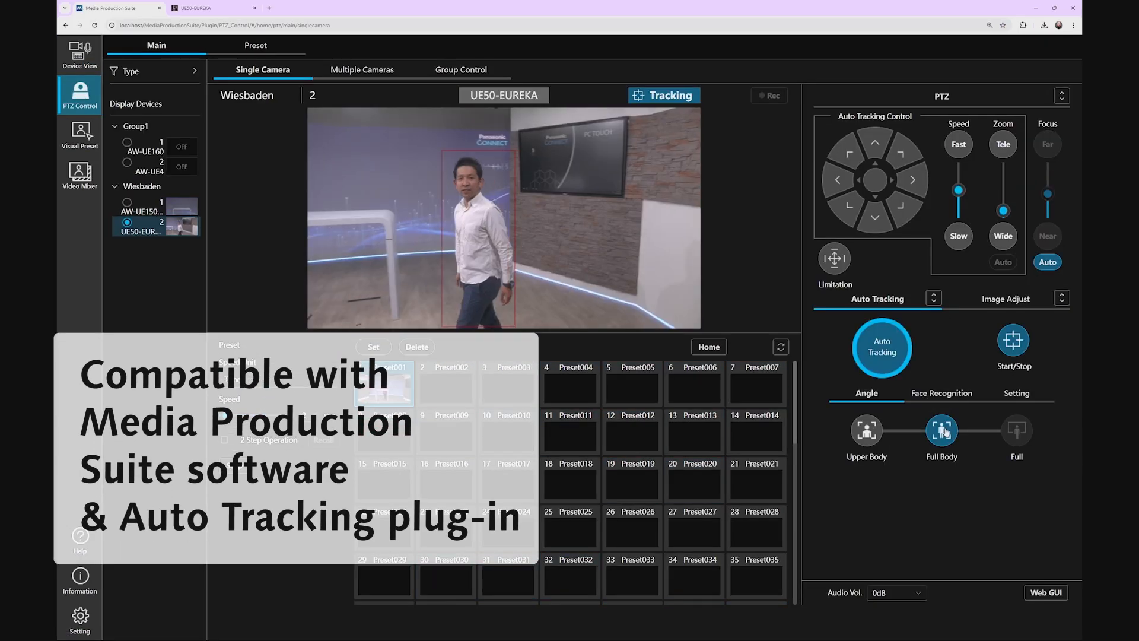